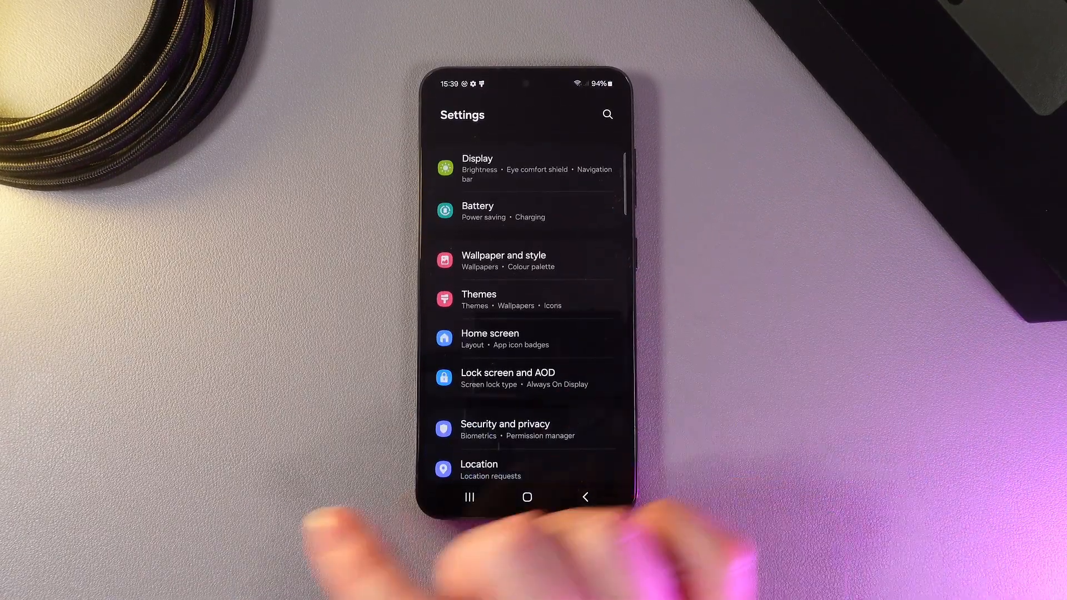
# Scroll the Settings list down to reach Lock screen and AOD
pyautogui.scroll(-3)
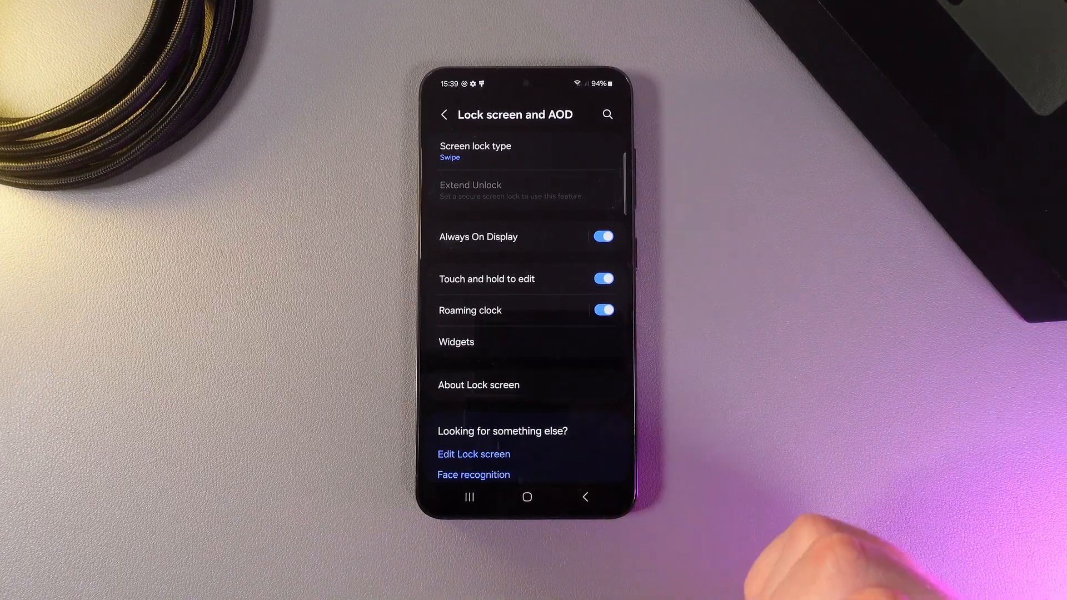
# Enter Always On Display settings and switch off Show music information
pyautogui.click(601, 237)
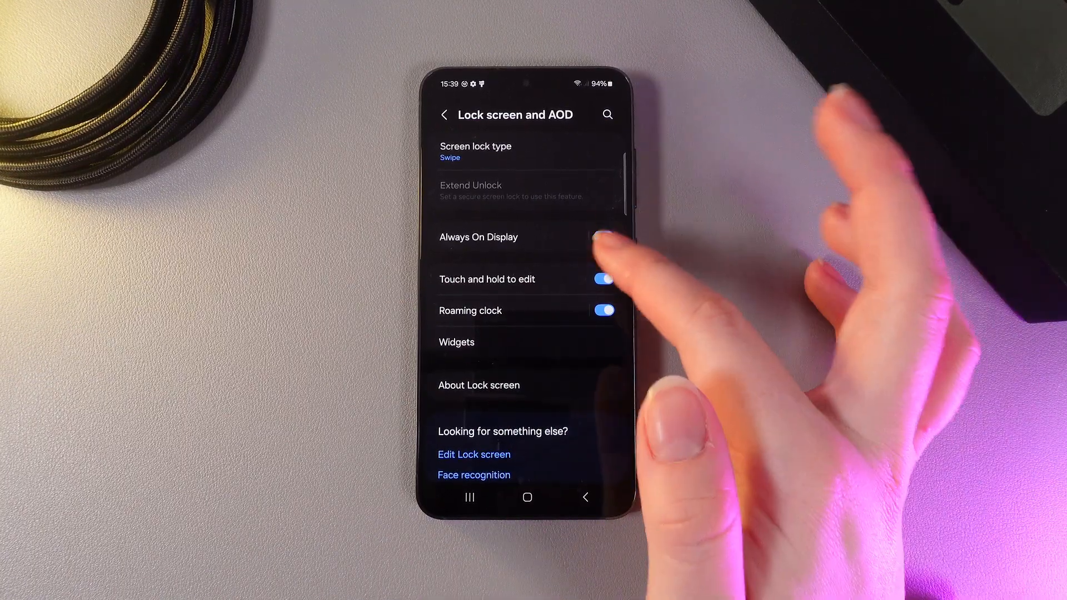
pyautogui.click(602, 237)
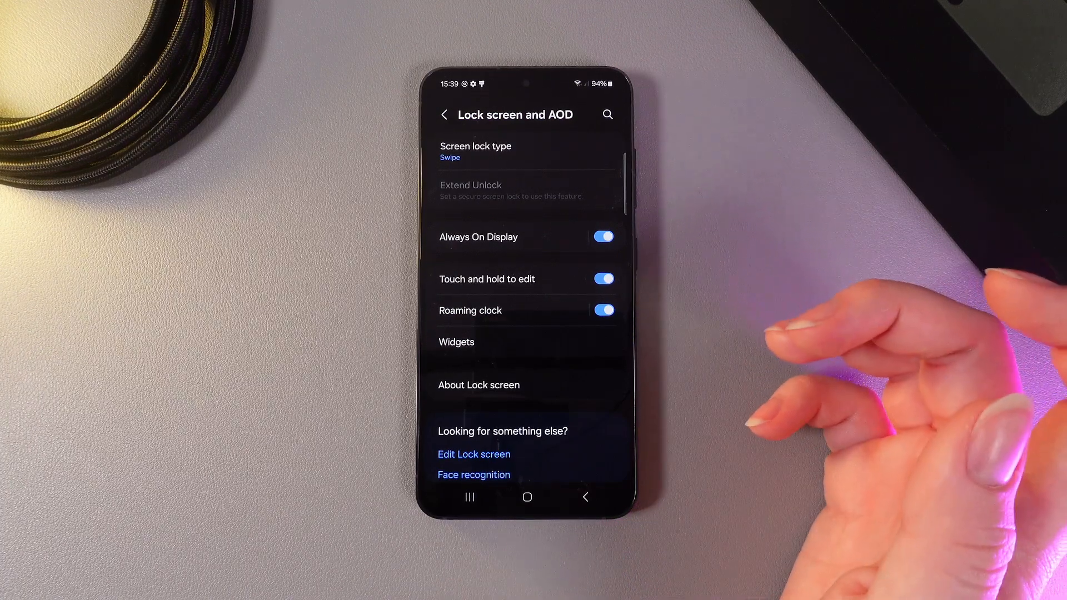
pyautogui.click(478, 237)
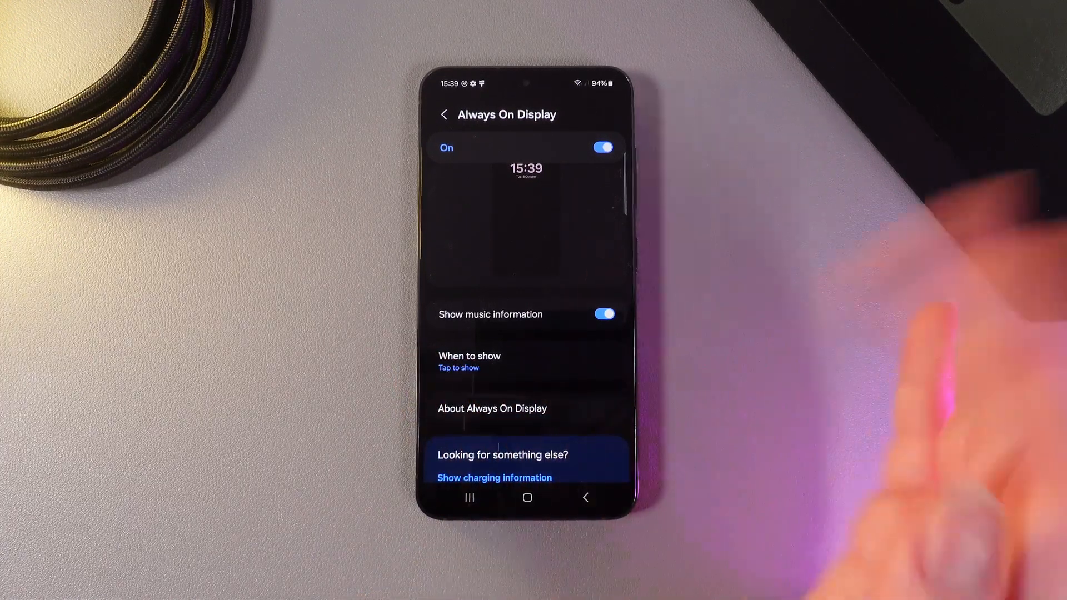
pyautogui.click(602, 314)
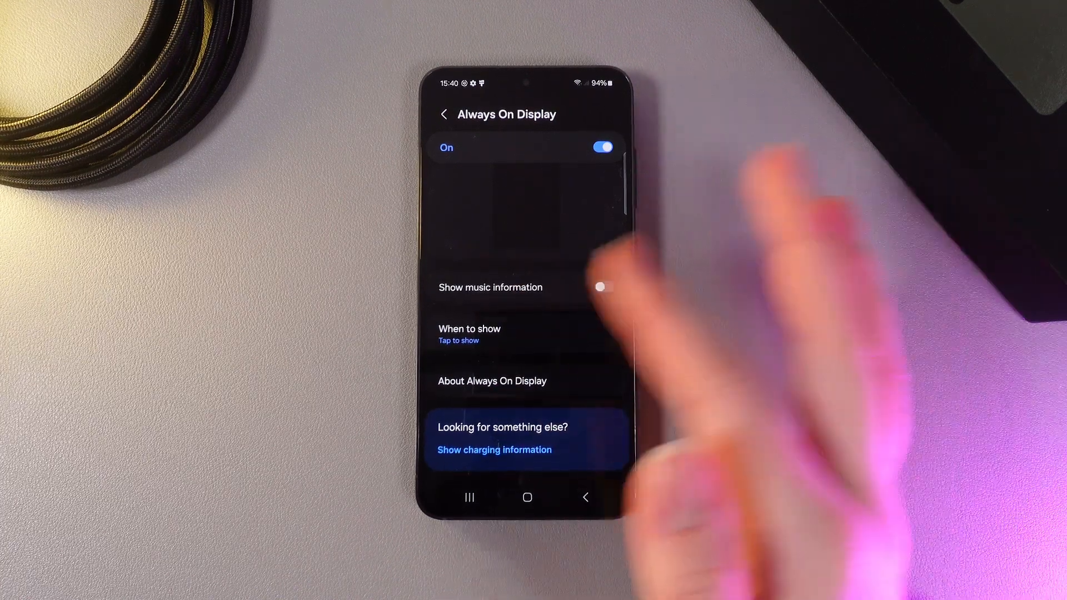
# Review the When to show choices (Always, Tap to show, As scheduled, For new notifications) and leave them
pyautogui.click(469, 335)
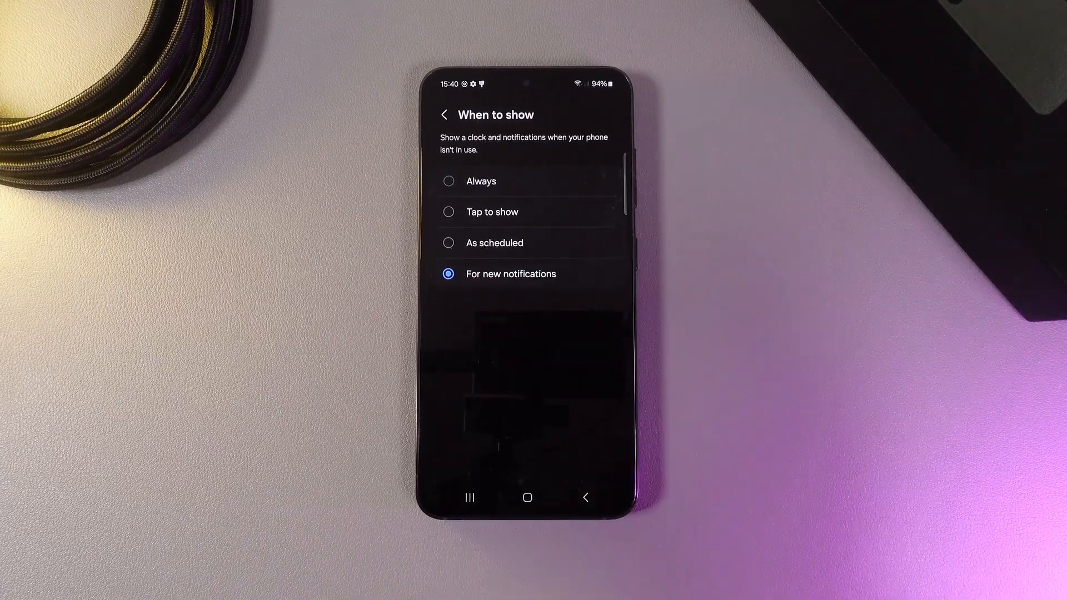
pyautogui.moveTo(817, 442)
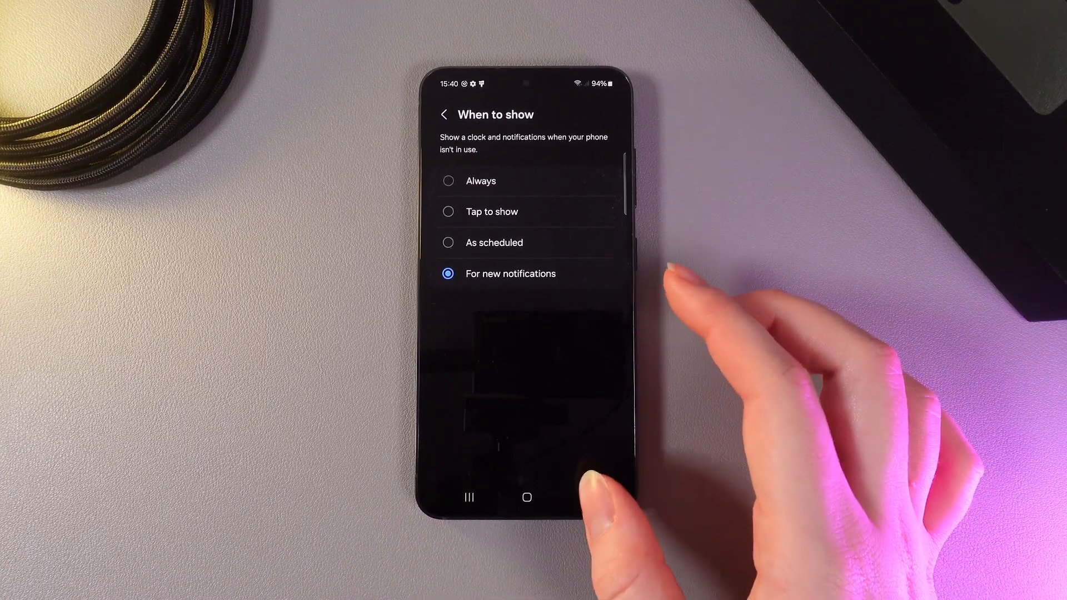
pyautogui.click(444, 114)
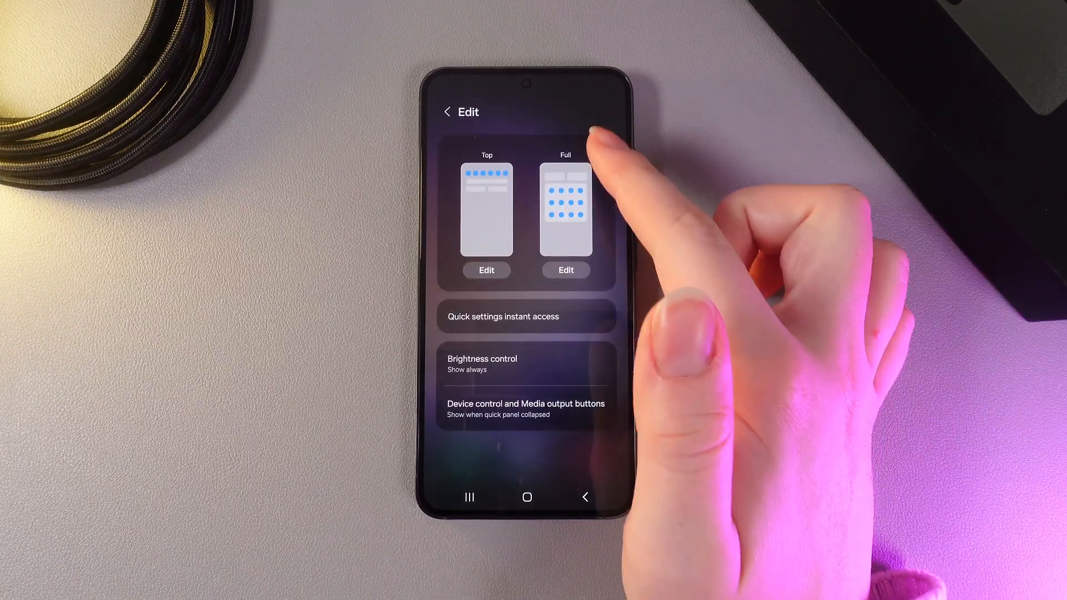
# Edit the full quick panel and swipe Available buttons to reveal Always On Display
pyautogui.click(565, 269)
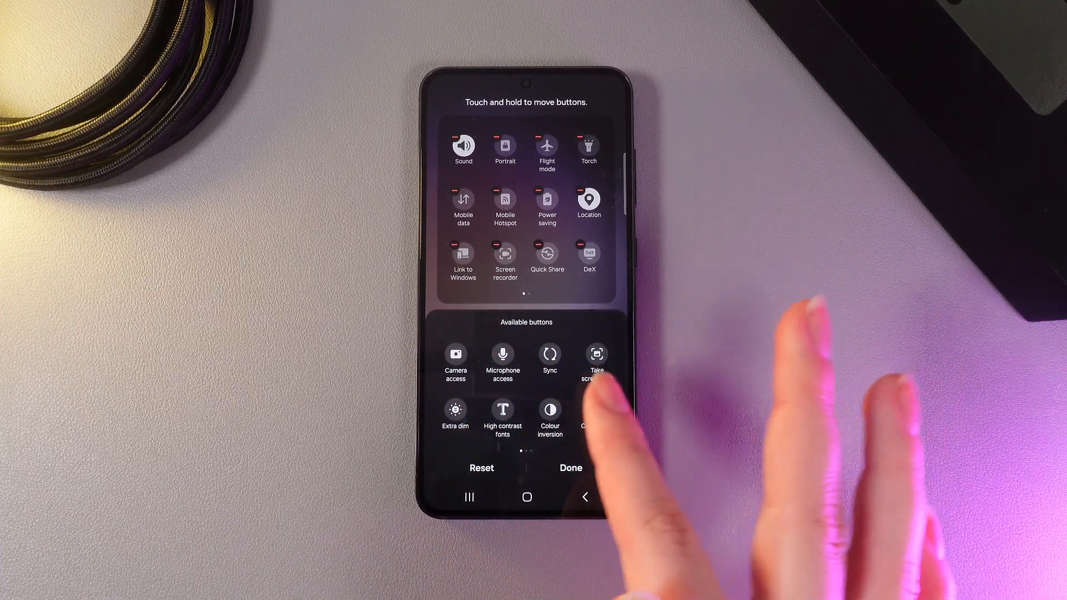
pyautogui.hscroll(-3)
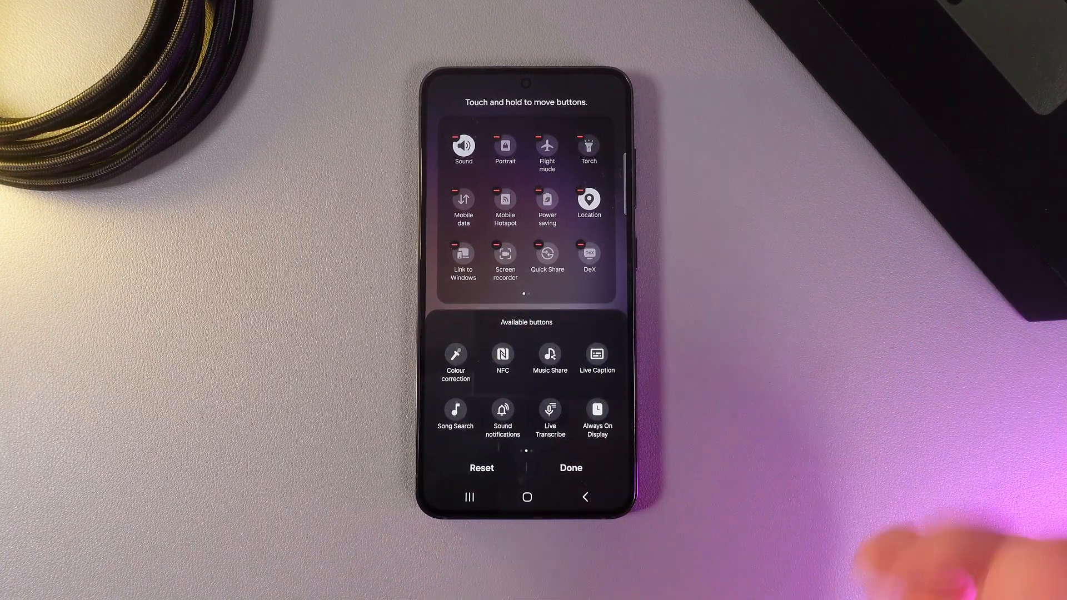